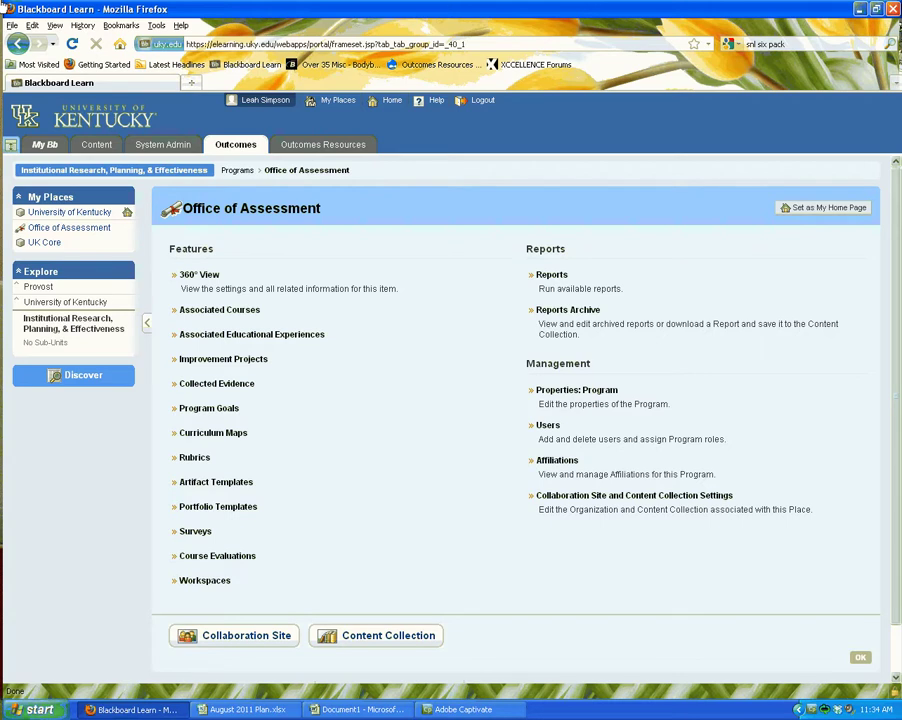
mouse_move(219, 309)
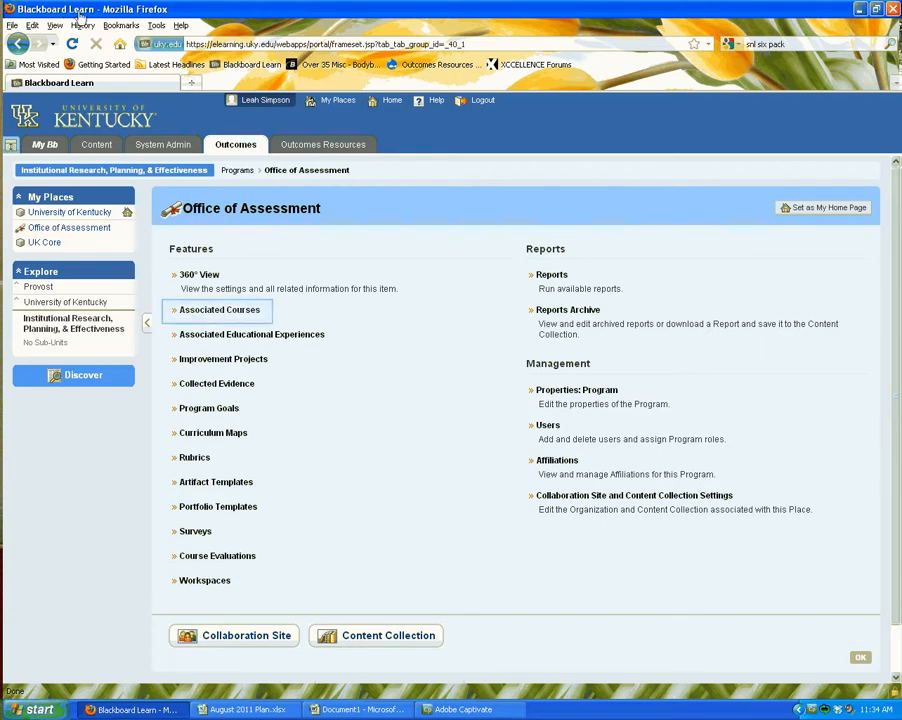
- Open Associated Courses for the Office of Assessment program
click(219, 309)
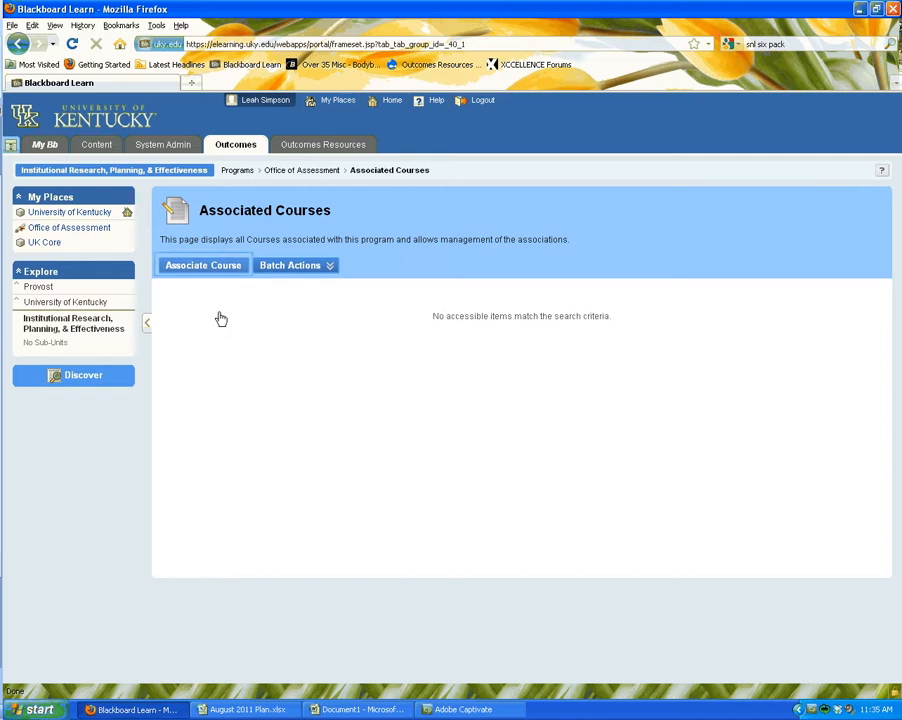
mouse_move(203, 265)
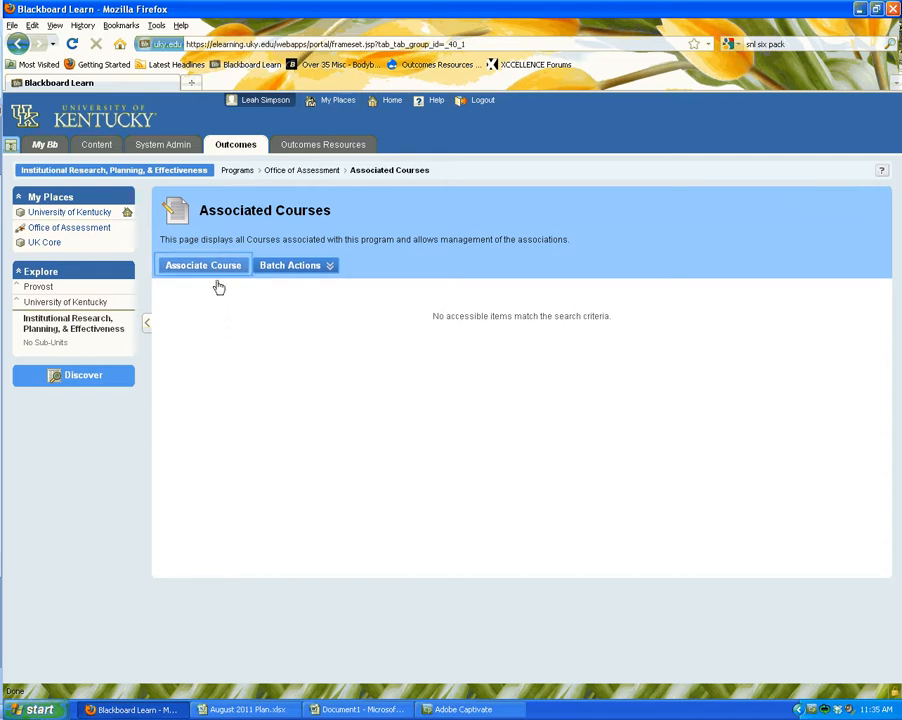
- Start a new course association and browse the available courses
click(203, 265)
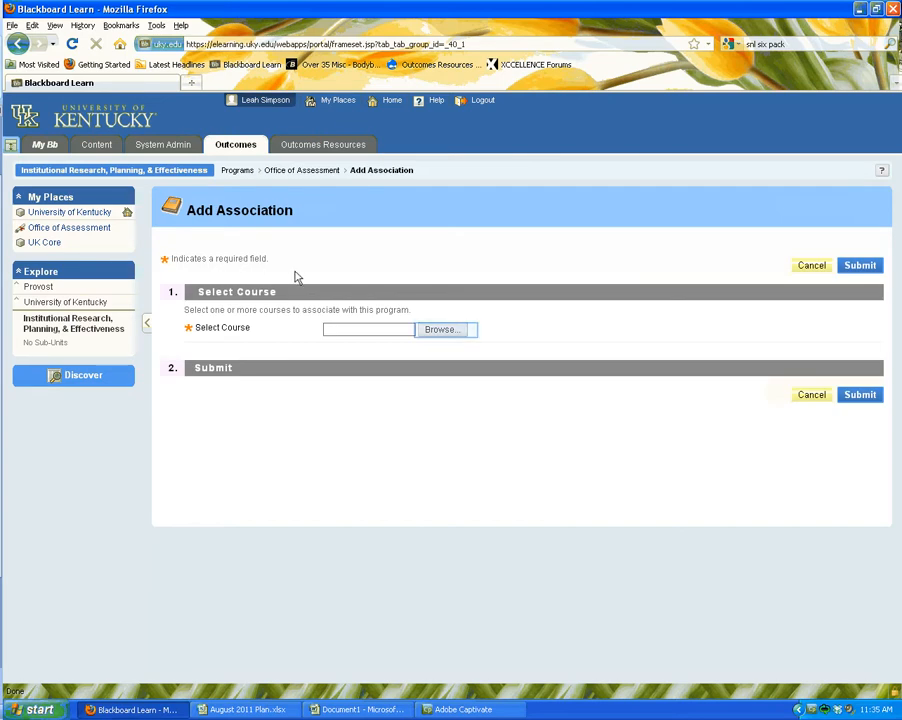
click(441, 329)
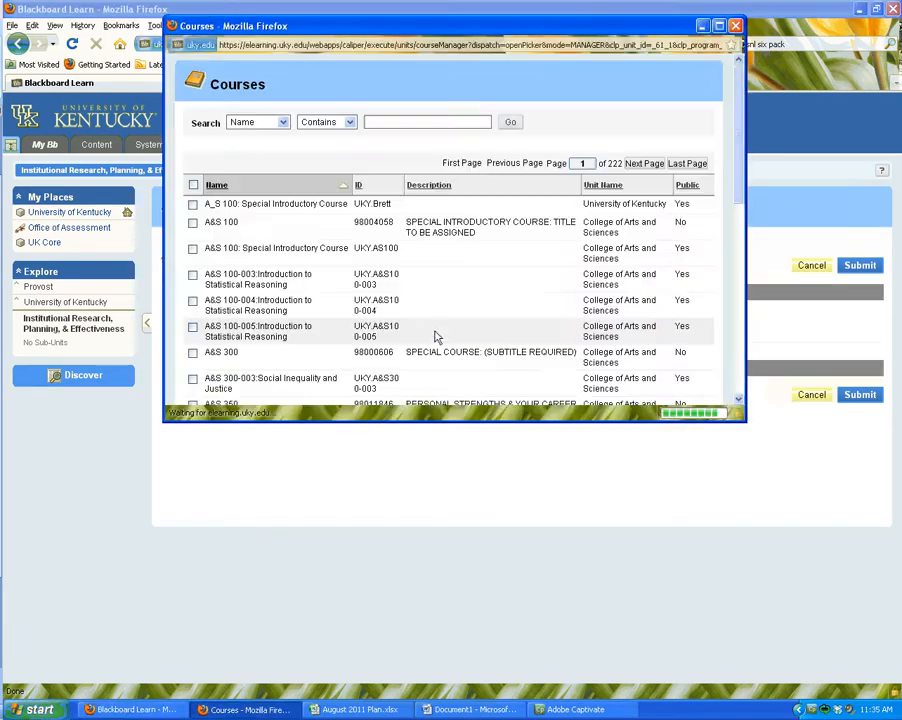
mouse_move(658, 251)
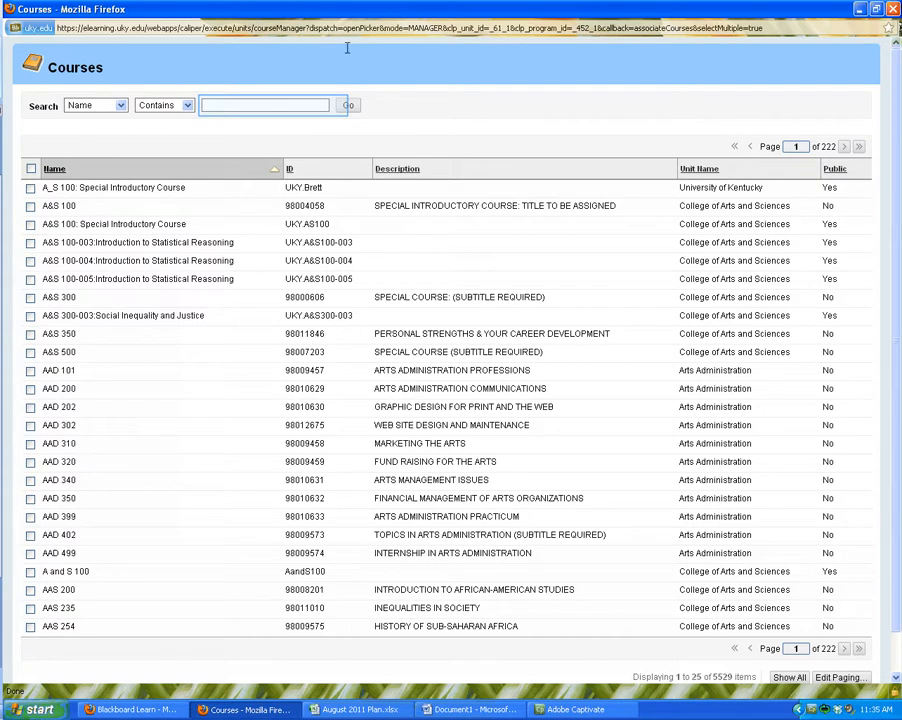
- Search the course picker for names containing 'MED'
text(MED)
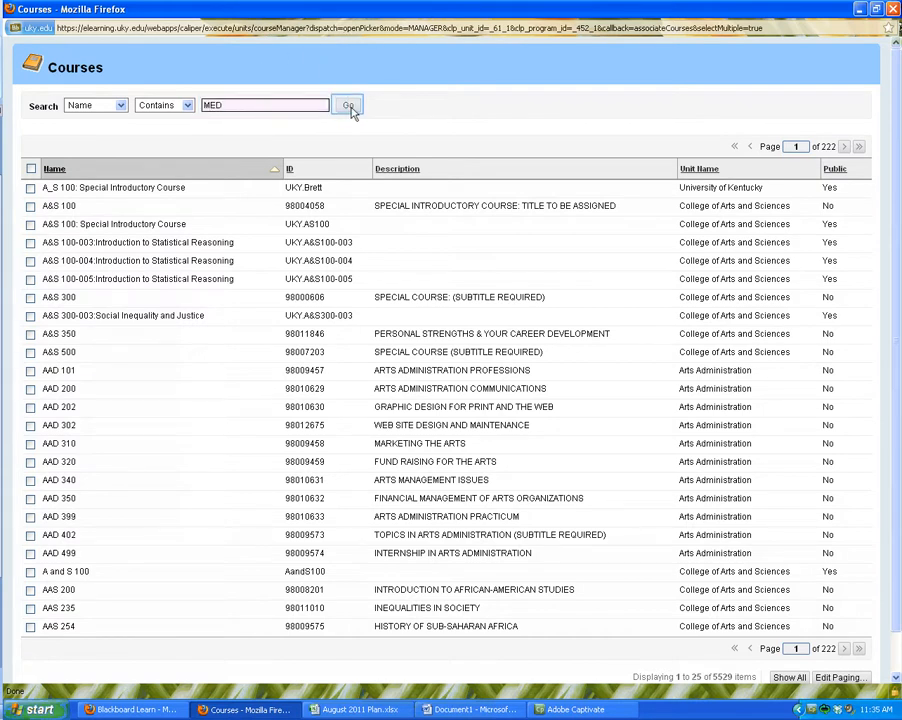
click(347, 105)
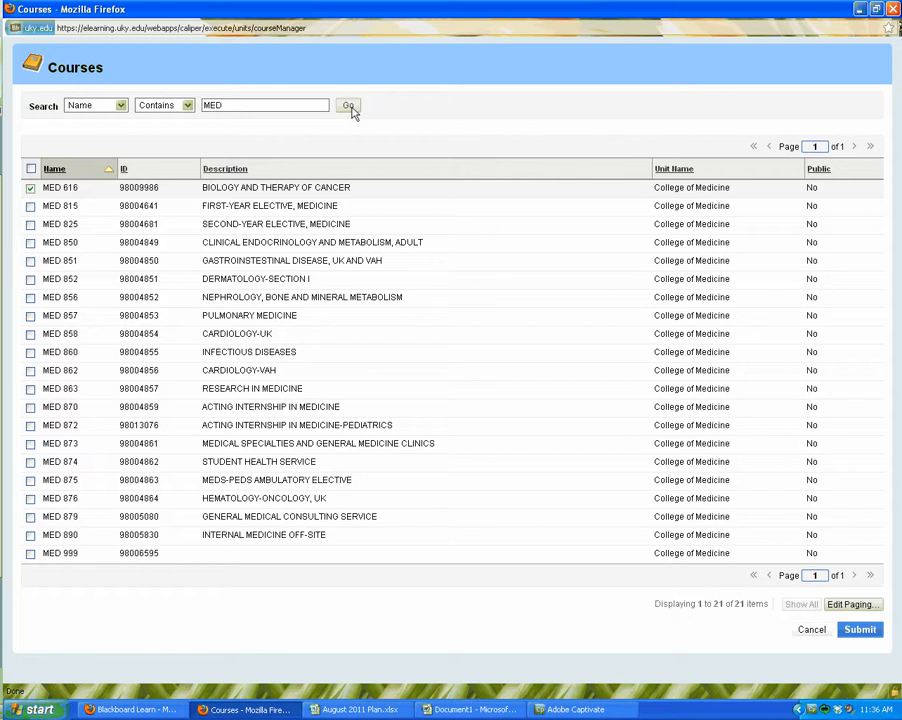
- Select MED 616, 850, 858 and 872 and submit them to the association form
click(30, 187)
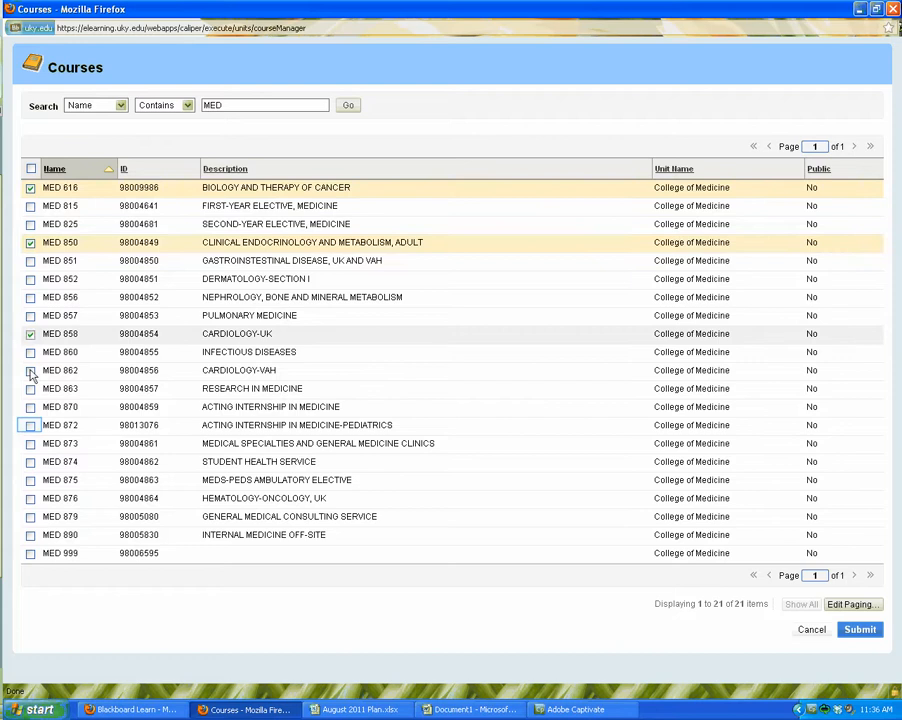
click(30, 333)
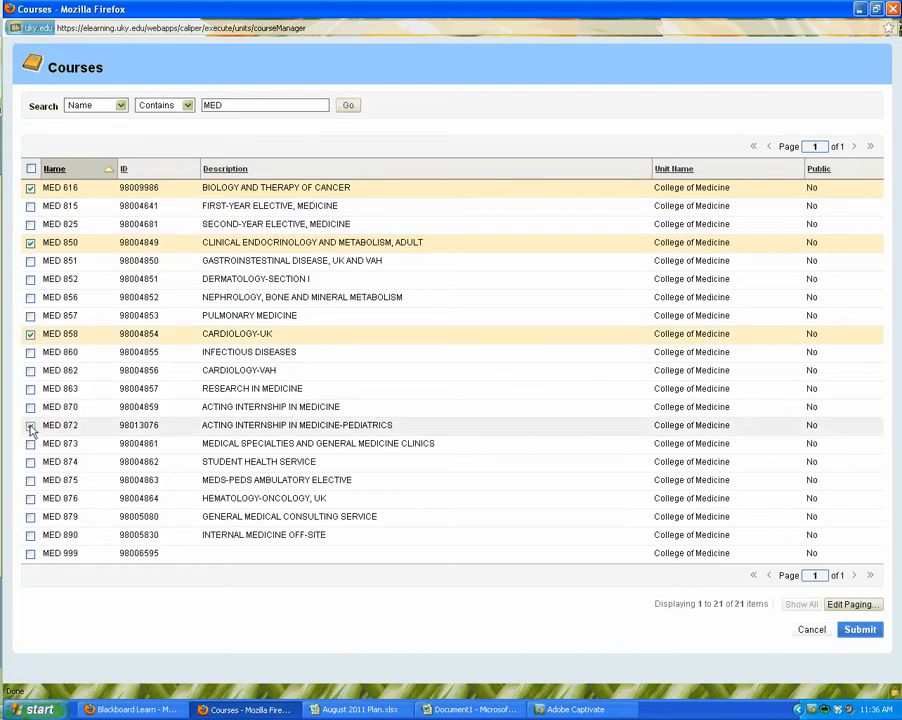
click(30, 425)
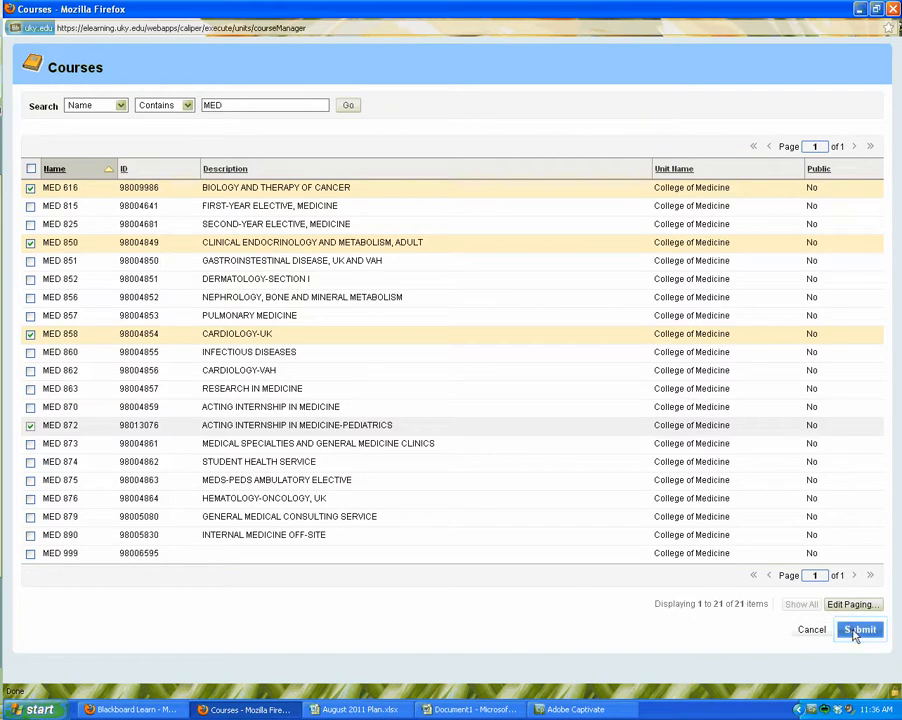
click(858, 629)
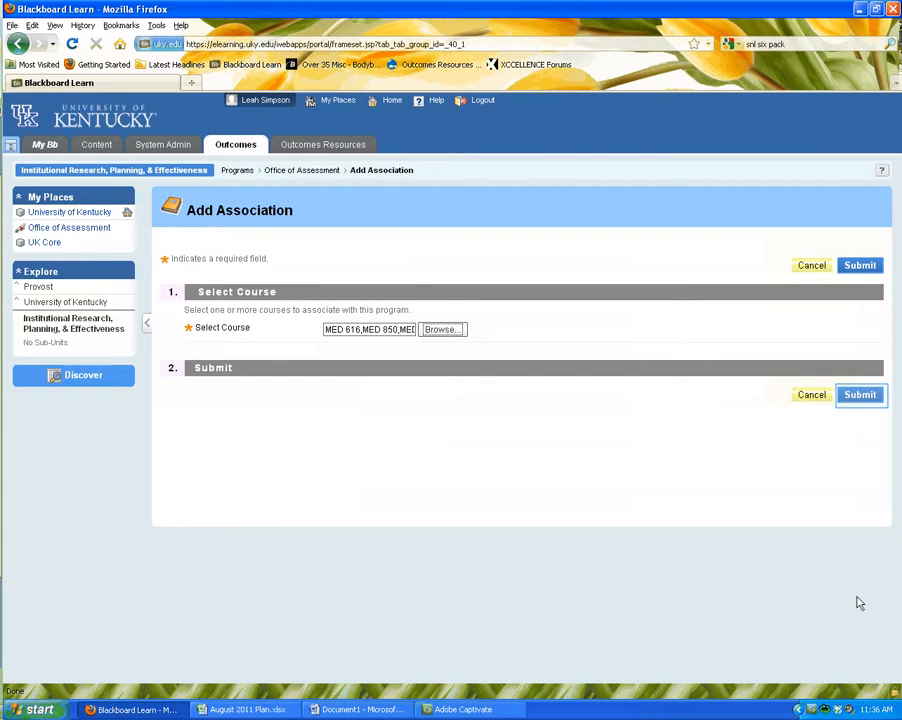
- Save the four MED course associations, then start another association and browse courses
click(859, 394)
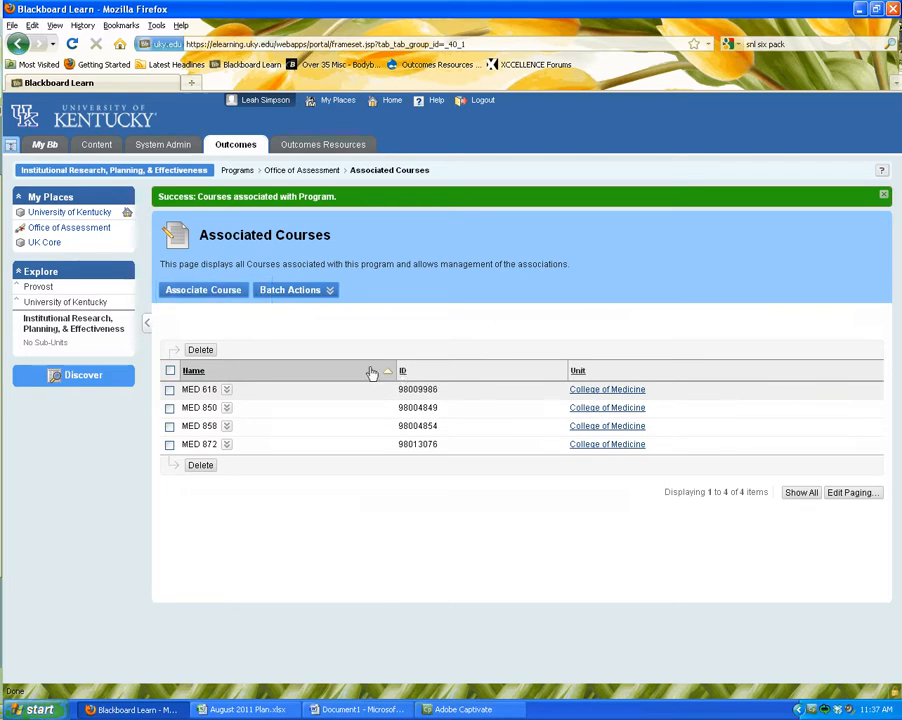
click(203, 290)
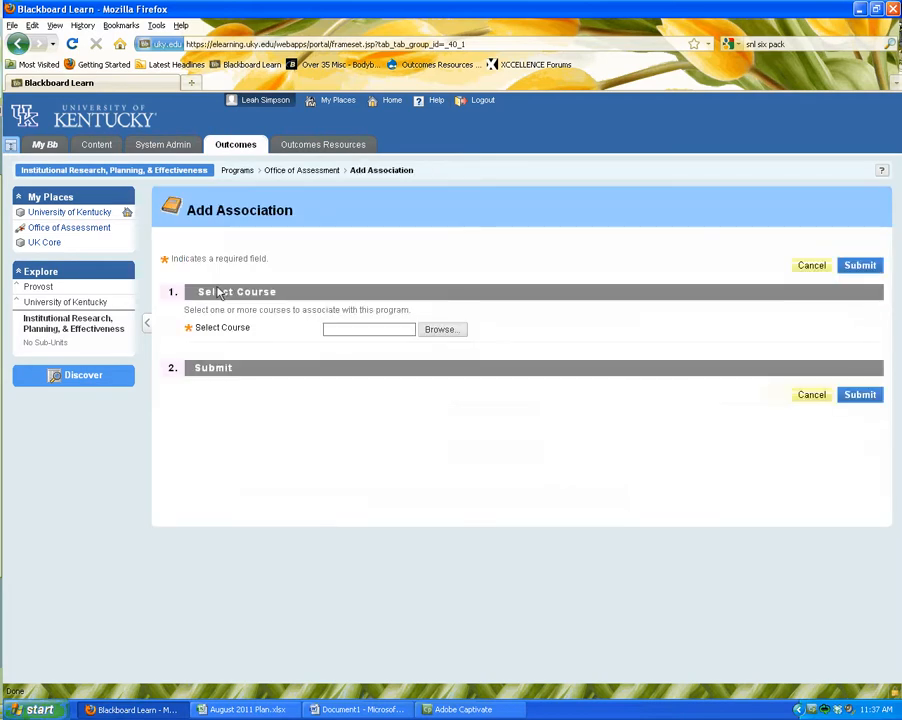
mouse_move(441, 329)
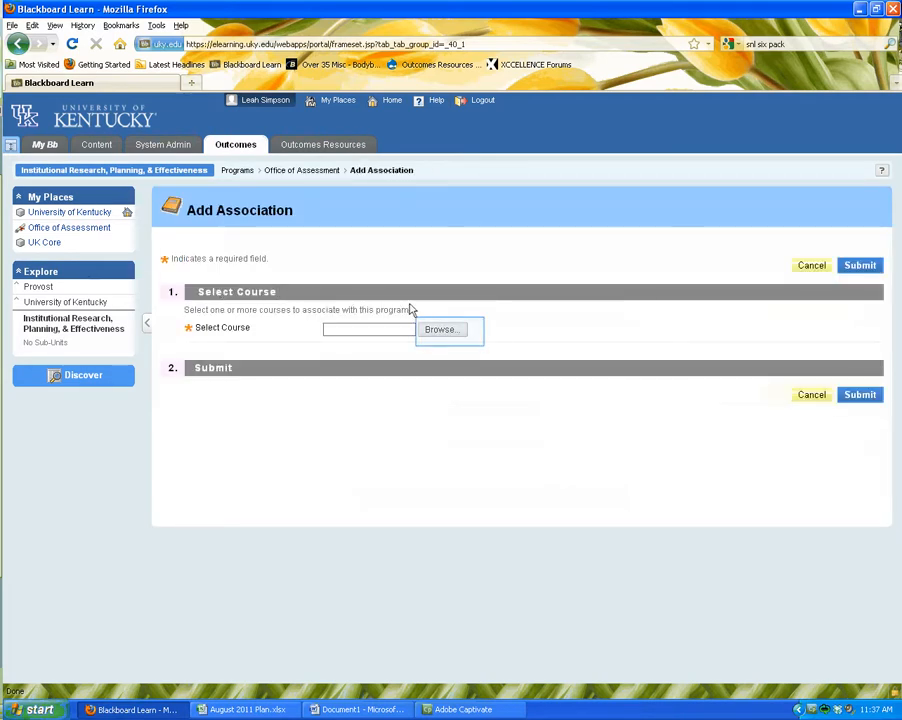
click(441, 329)
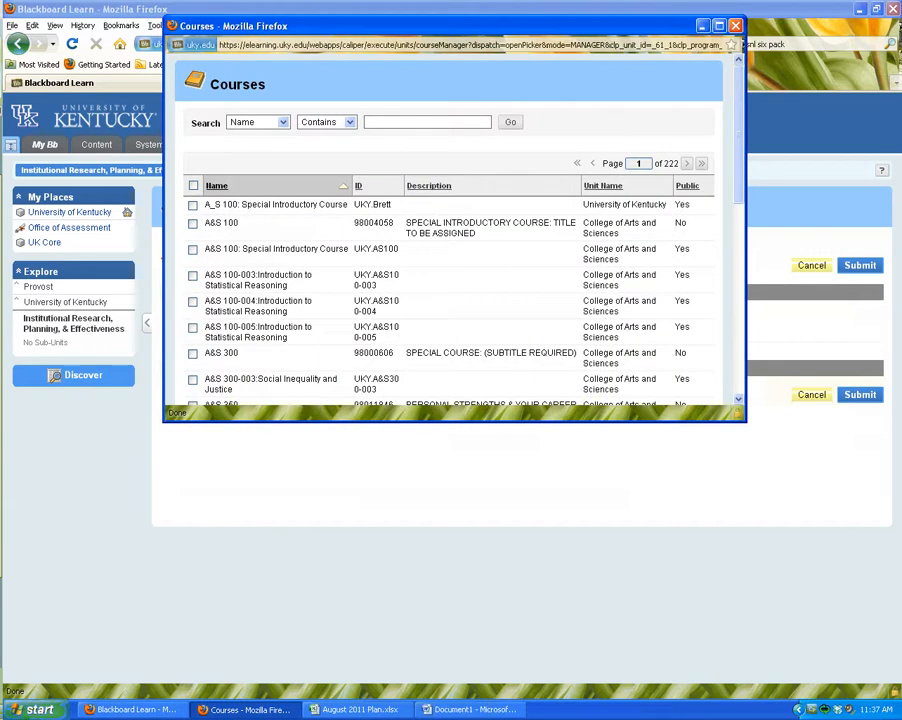